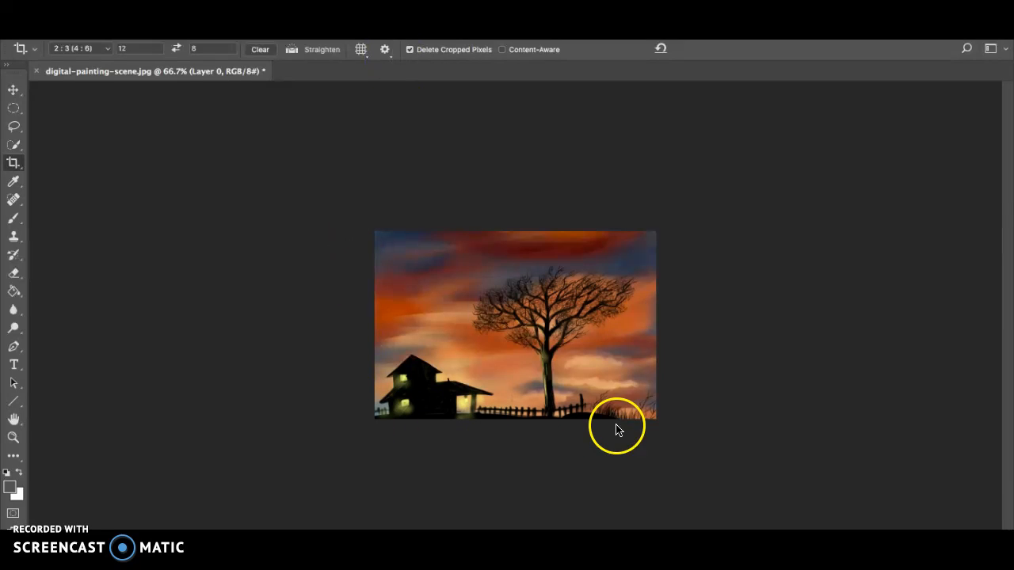
mouse_move(328, 457)
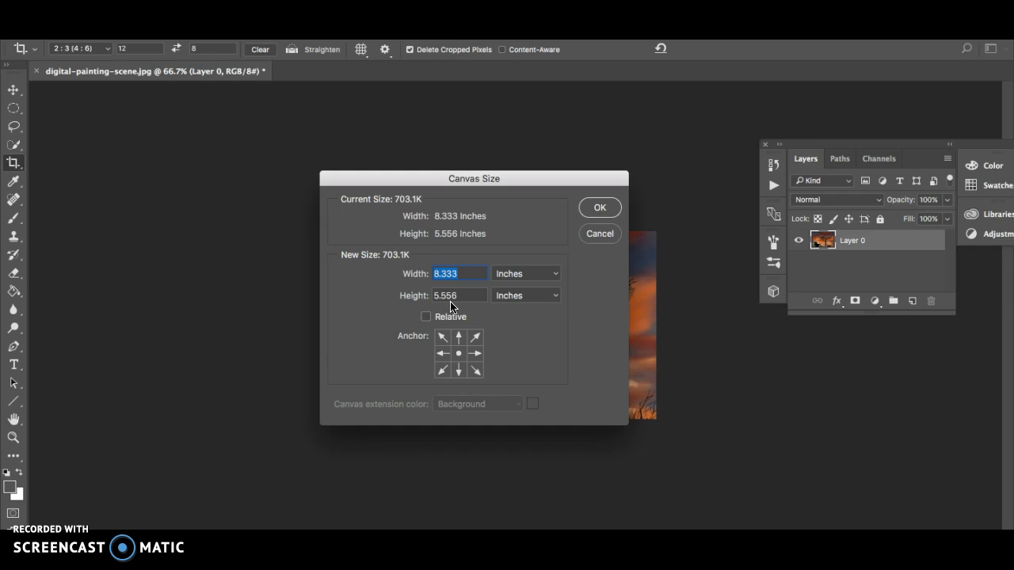
mouse_move(459, 330)
type("12")
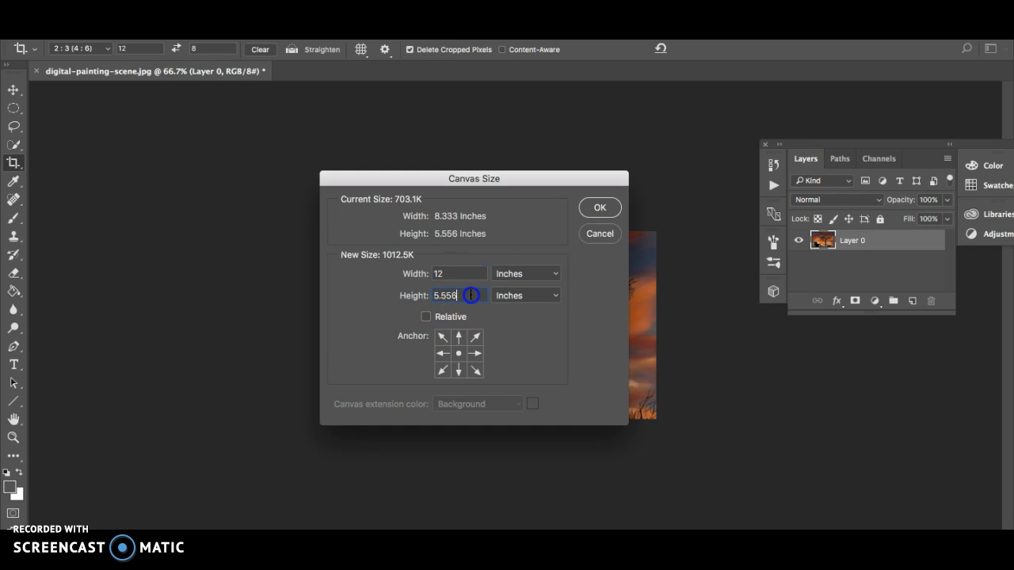
- Set the canvas height to 8 inches and confirm the 12 by 8 inch size
type("8")
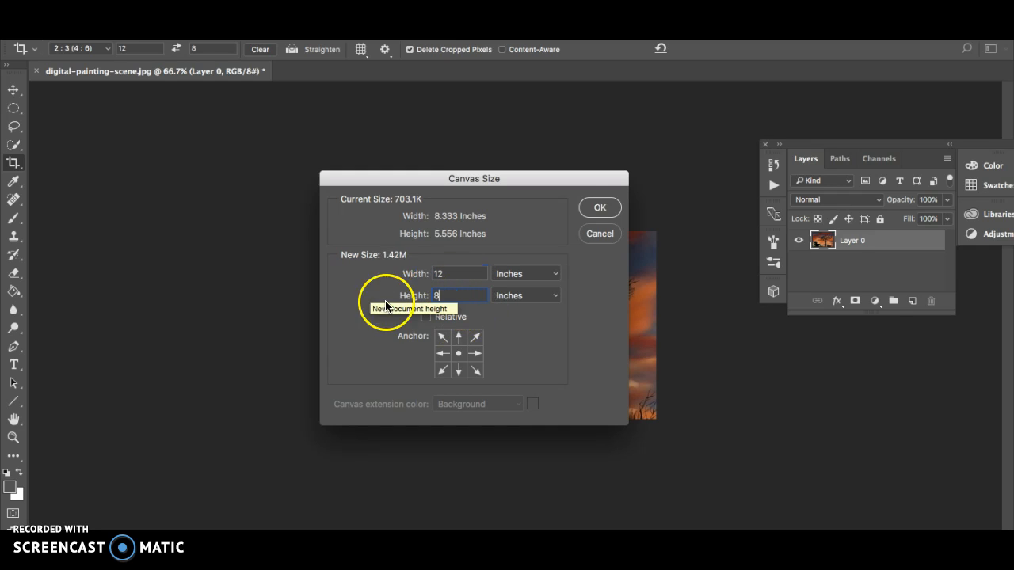
left_click(599, 206)
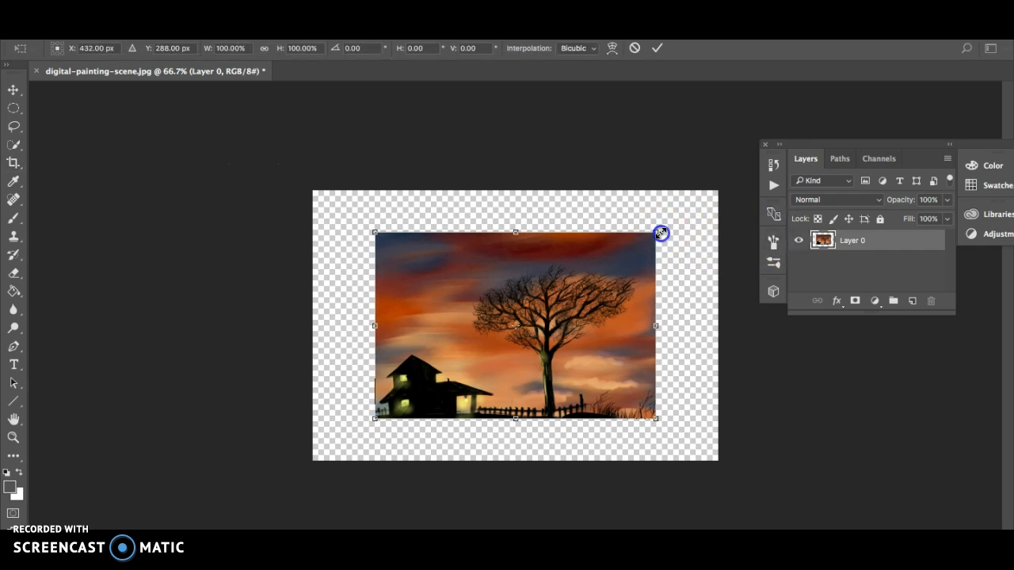
- Scale the painting to the top-right and bottom-left canvas corners and commit the transform
left_click_drag(662, 233, 721, 199)
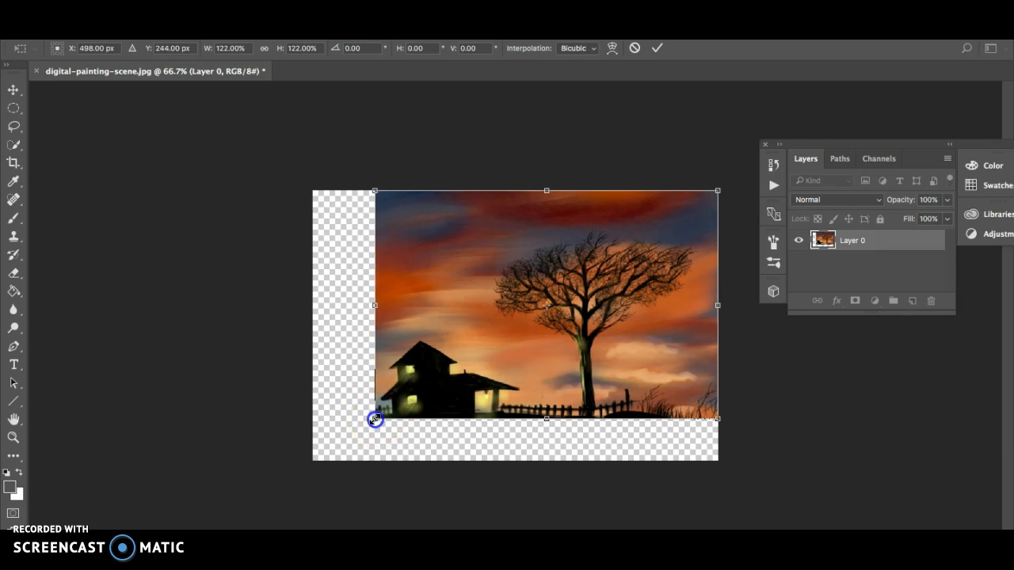
left_click_drag(374, 419, 309, 458)
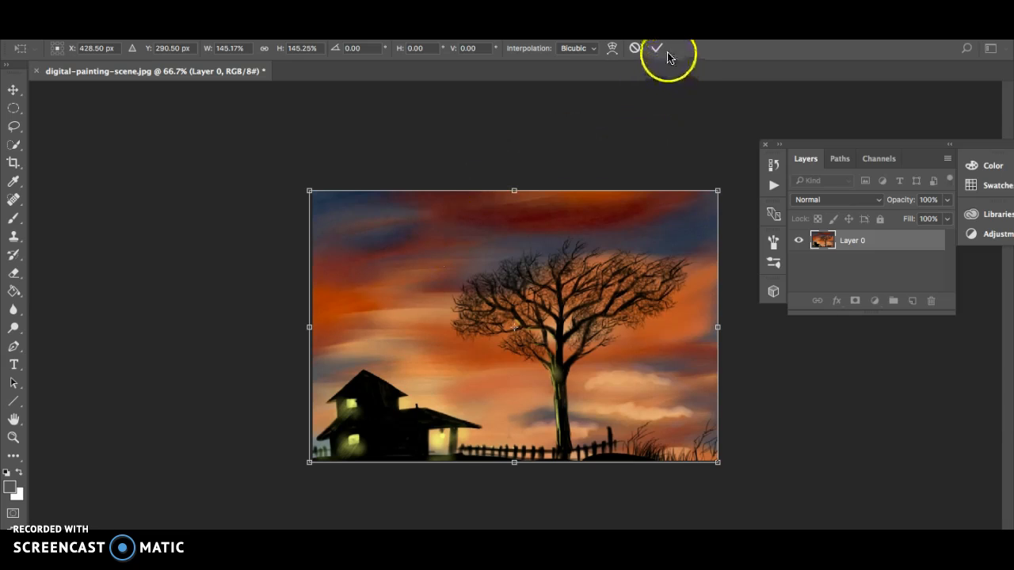
left_click(661, 47)
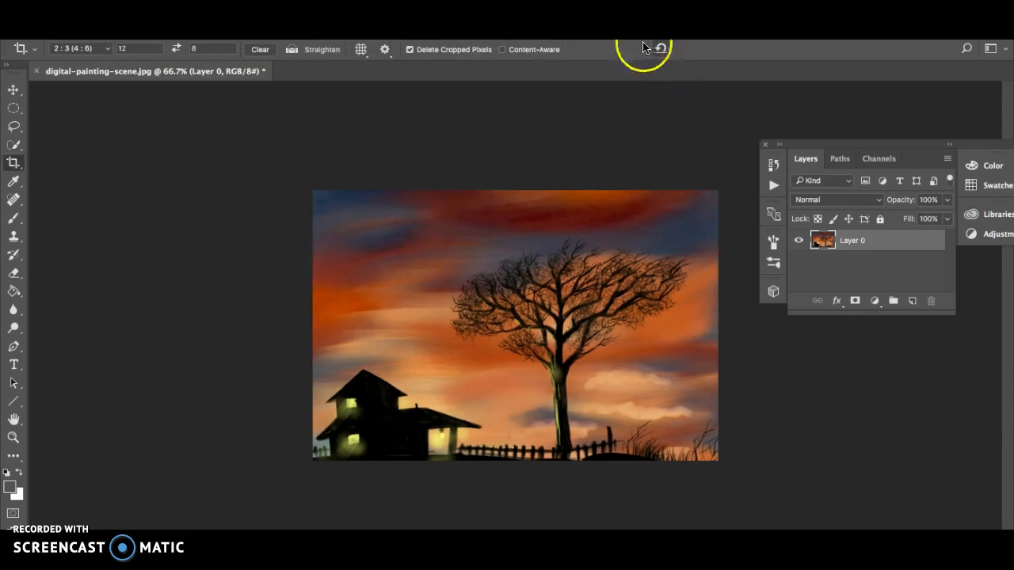
mouse_move(329, 459)
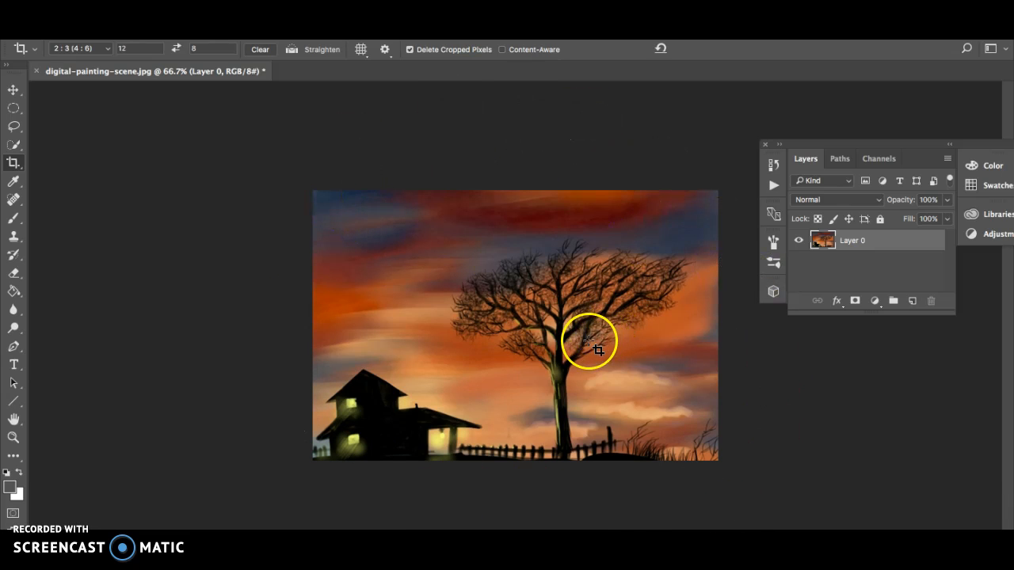
mouse_move(297, 479)
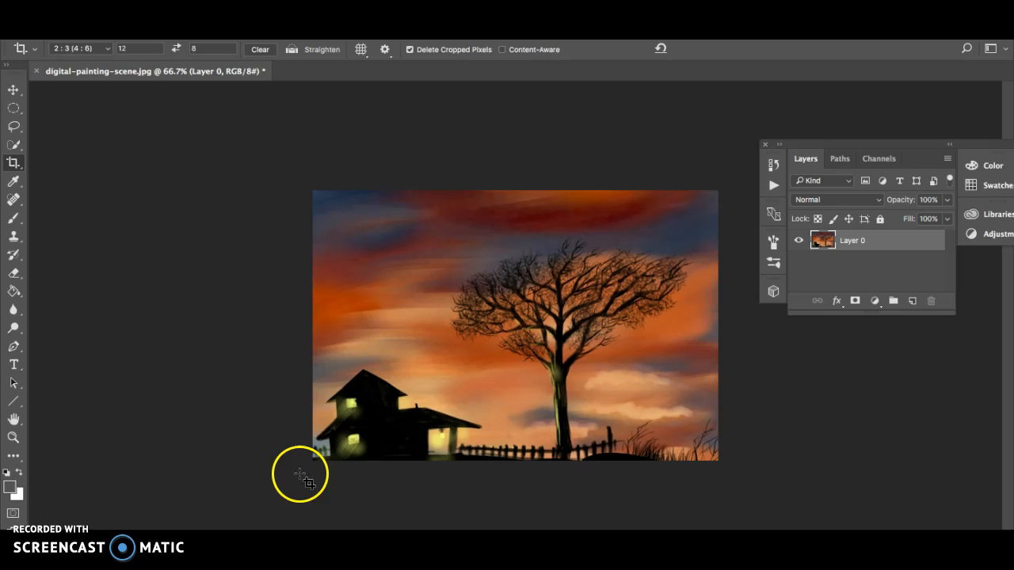
mouse_move(365, 341)
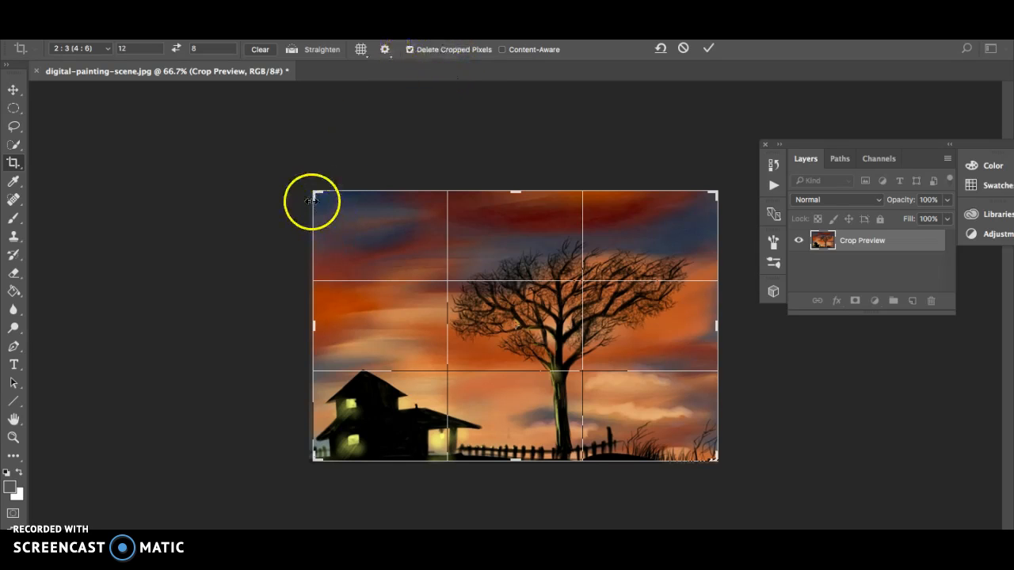
mouse_move(319, 241)
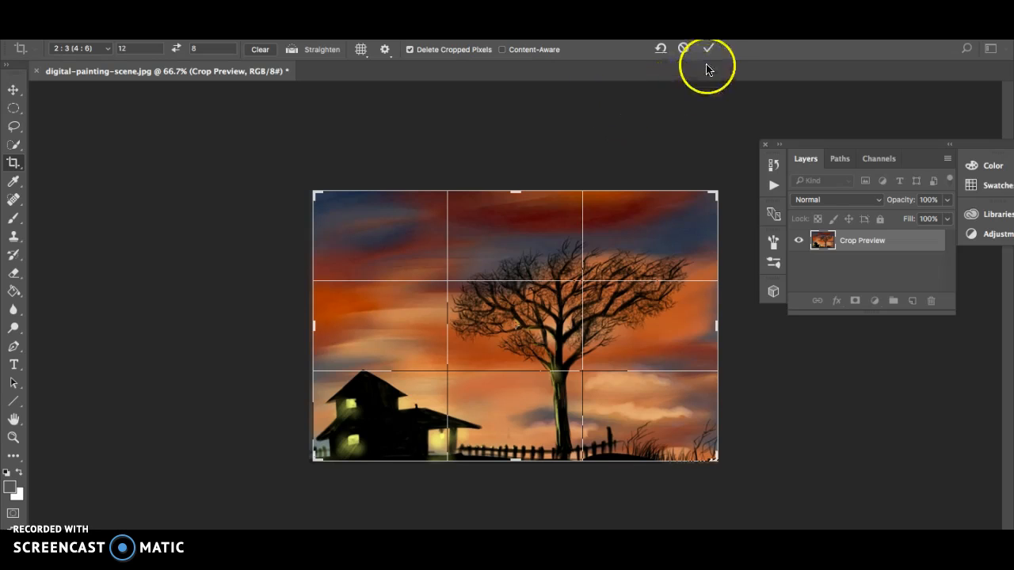
left_click(708, 48)
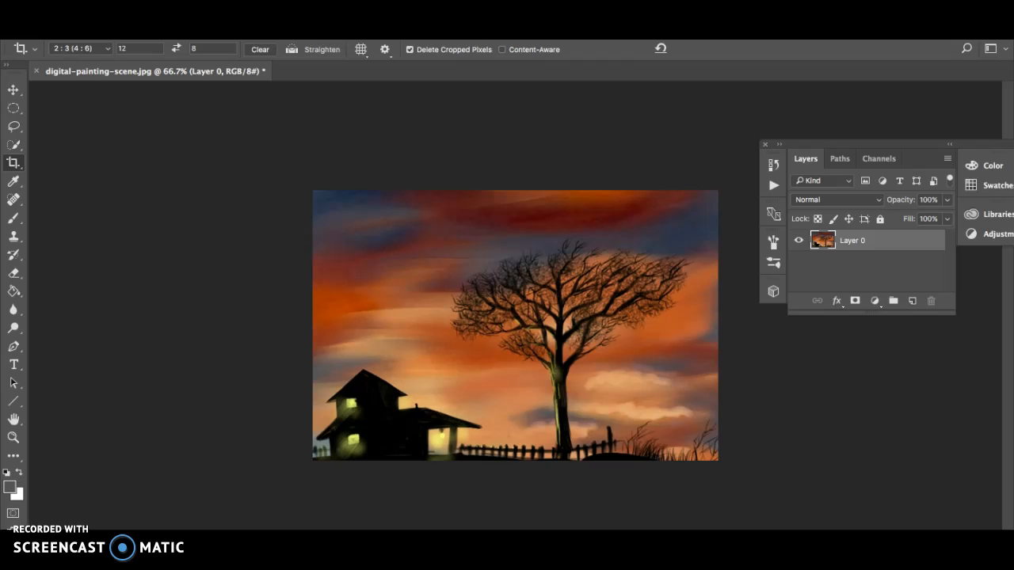
mouse_move(725, 184)
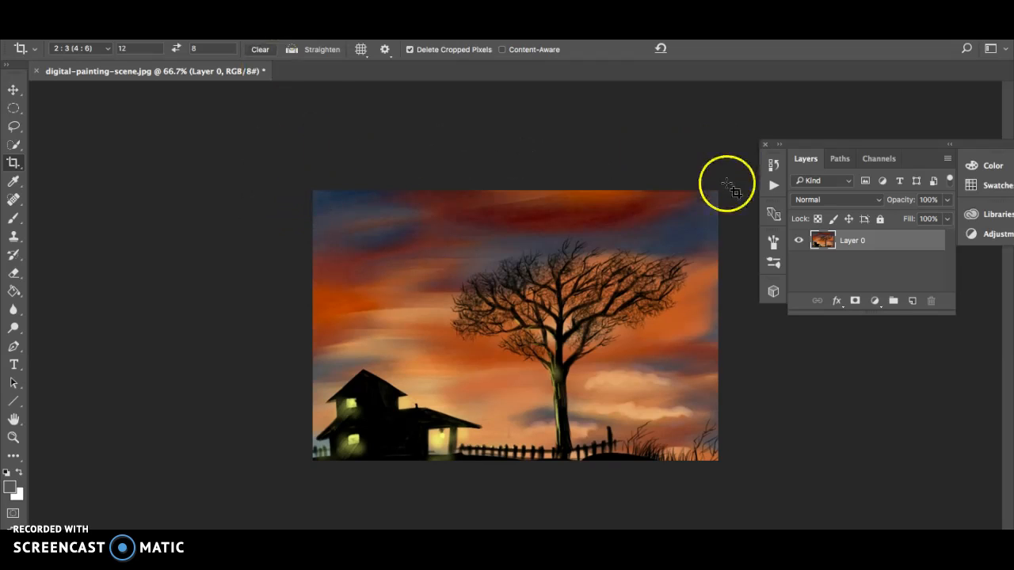
mouse_move(268, 442)
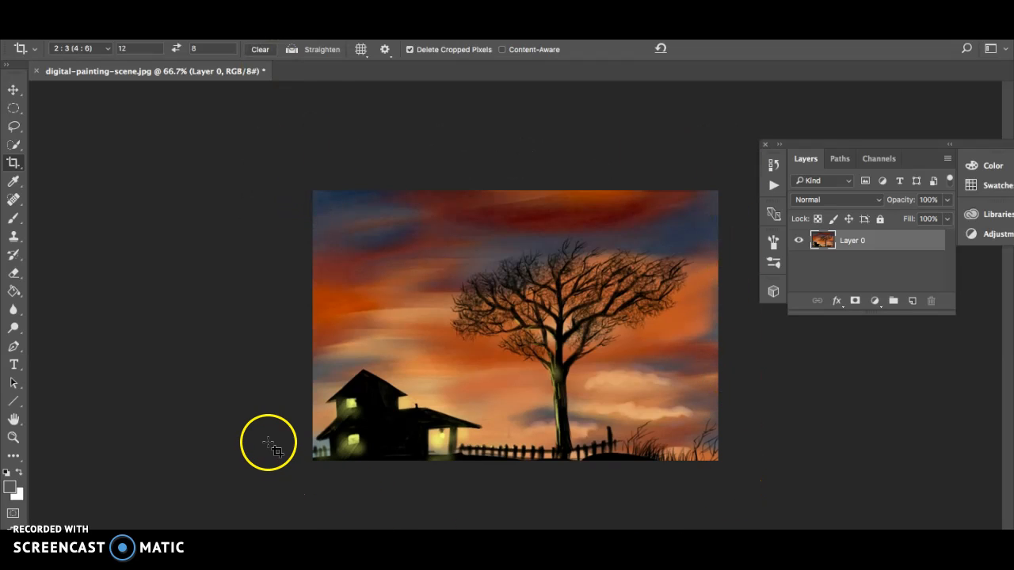
mouse_move(725, 450)
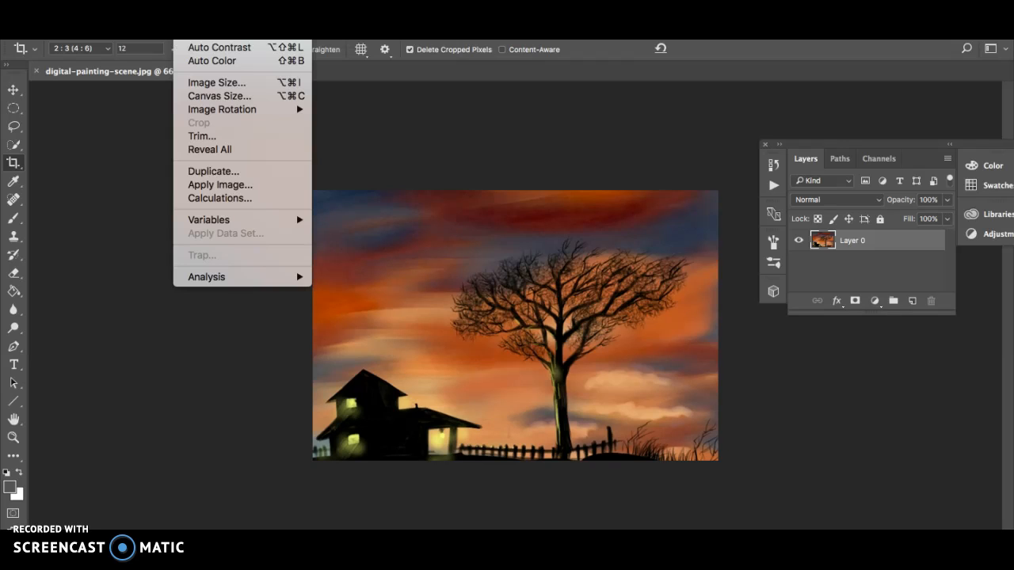
- In Canvas Size, set the width to 14 inches and select the height for editing
left_click(219, 96)
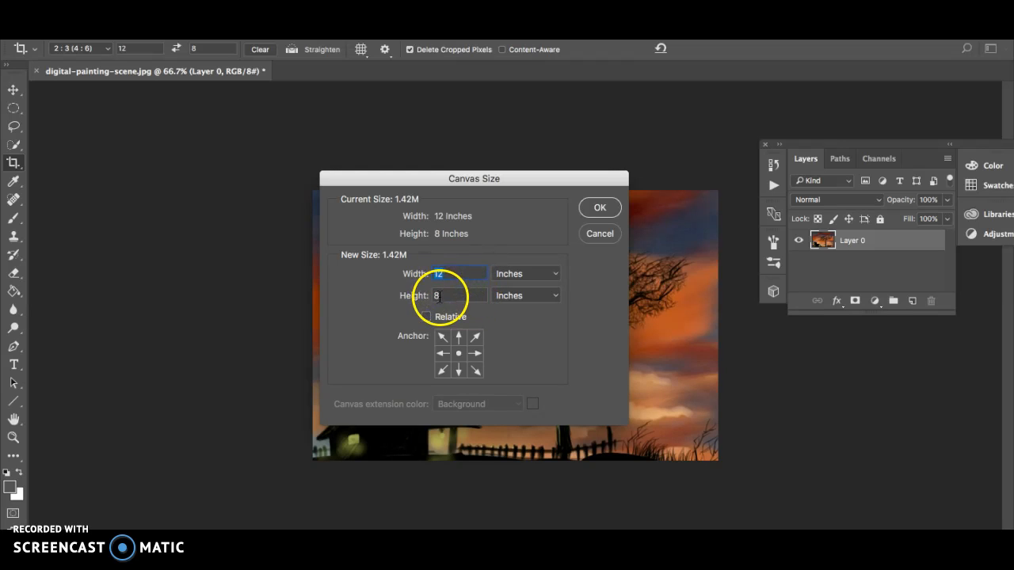
type("14")
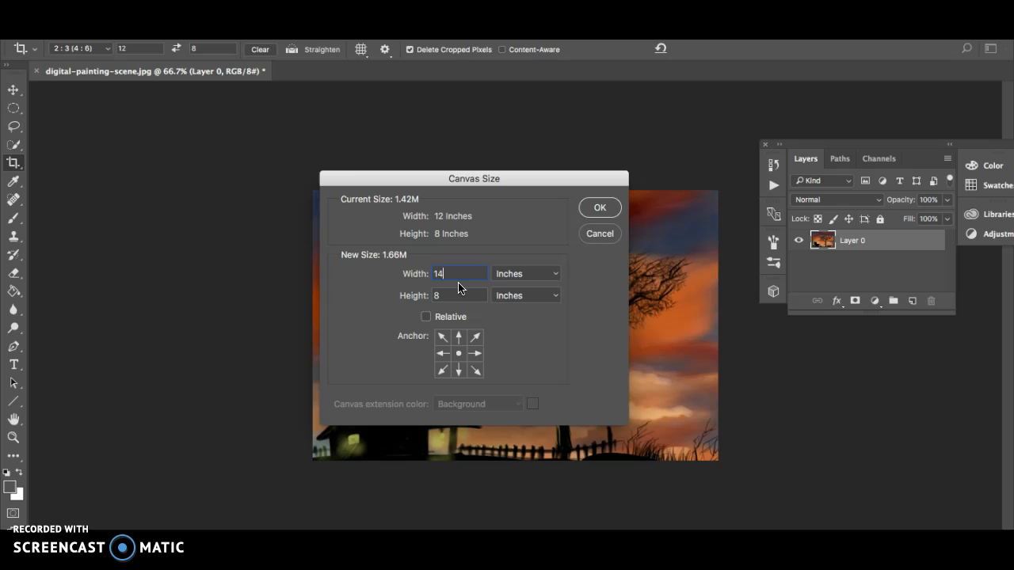
left_click(459, 295)
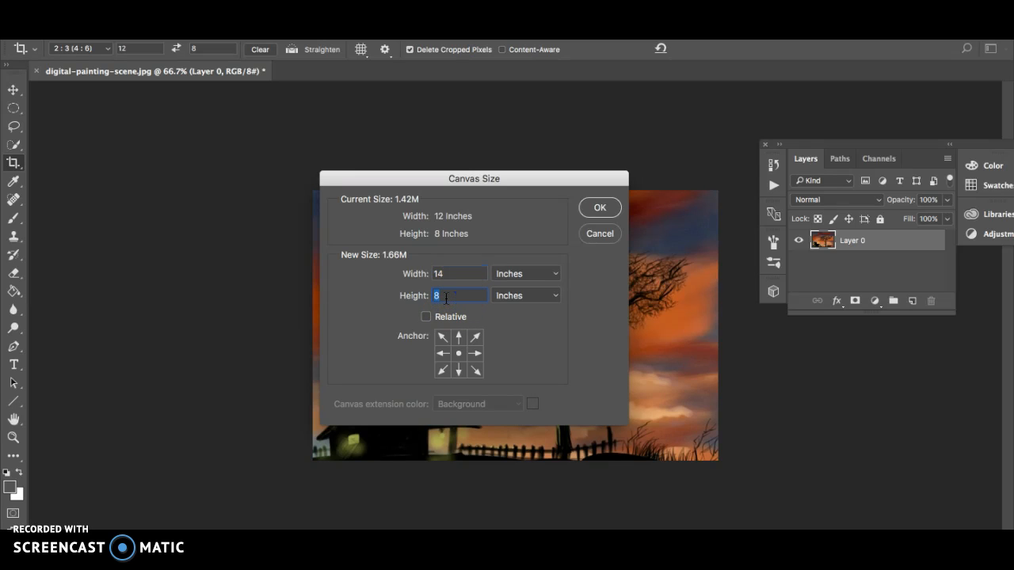
left_click(599, 207)
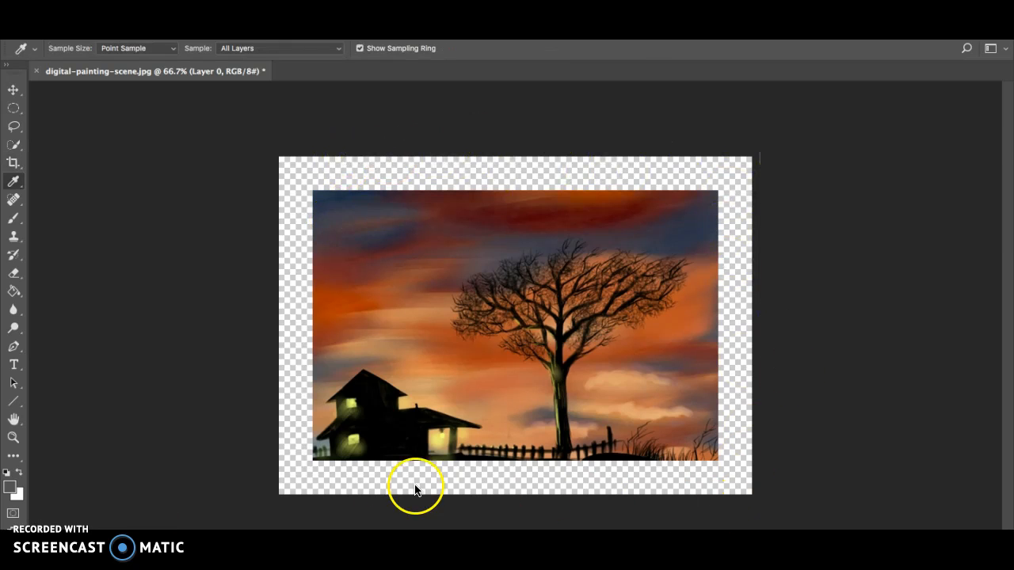
mouse_move(555, 501)
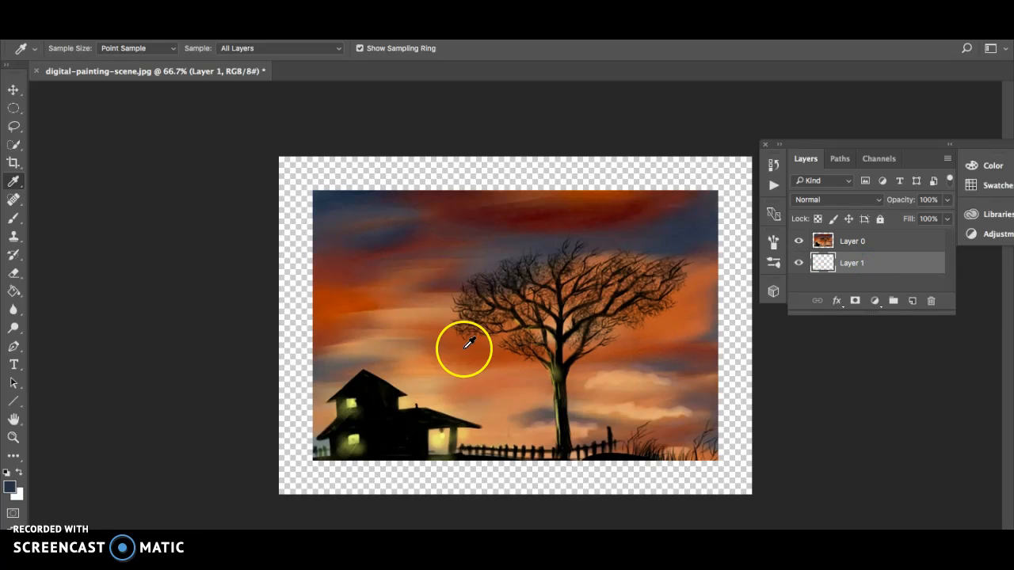
- Sample a dark navy blue from the painting's sky with the Eyedropper
left_click(12, 292)
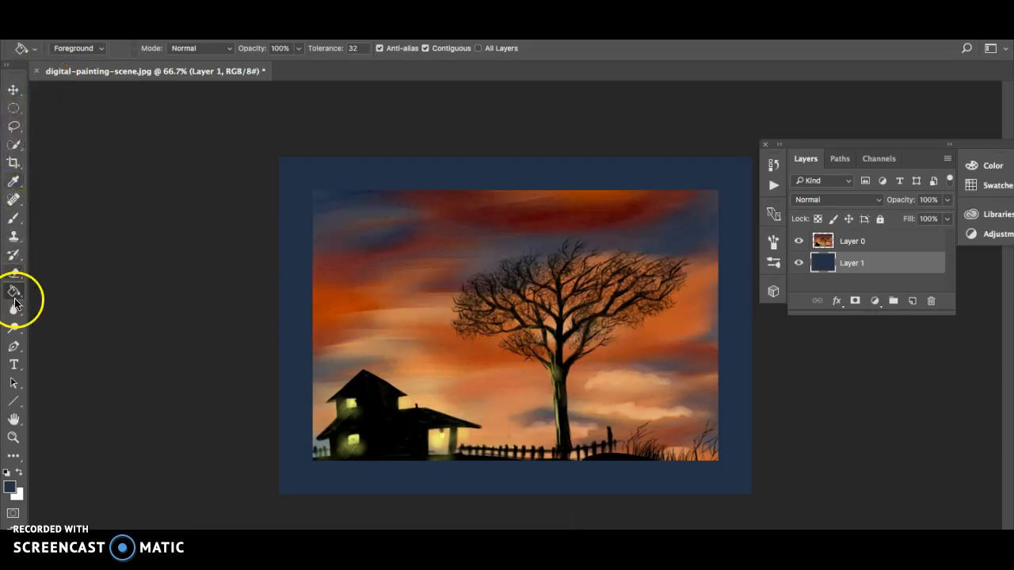
- Select the Gradient tool
left_click(14, 291)
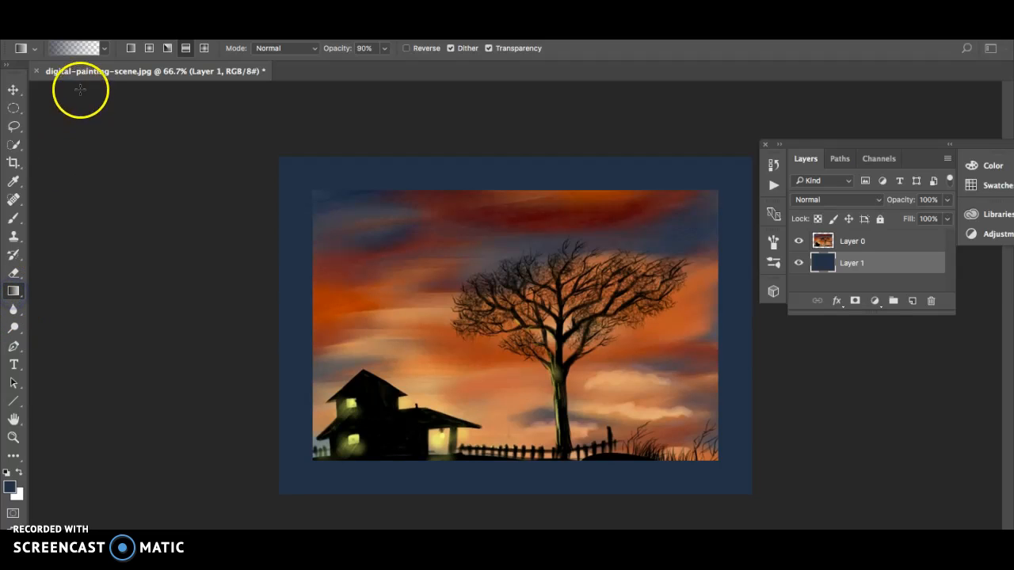
- Drag a foreground-to-transparent gradient across the border to lighten its upper-left
left_click(76, 47)
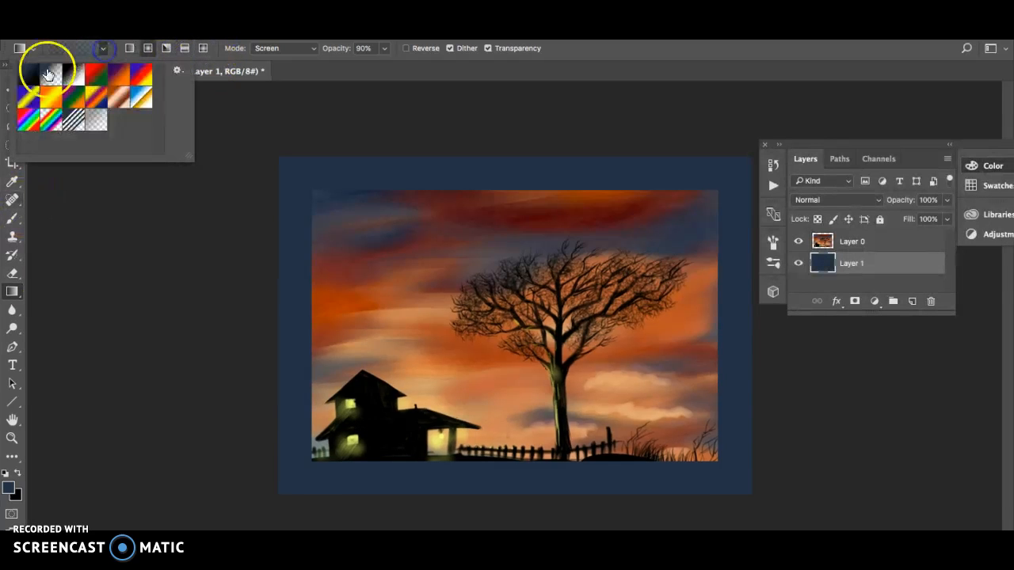
left_click(41, 72)
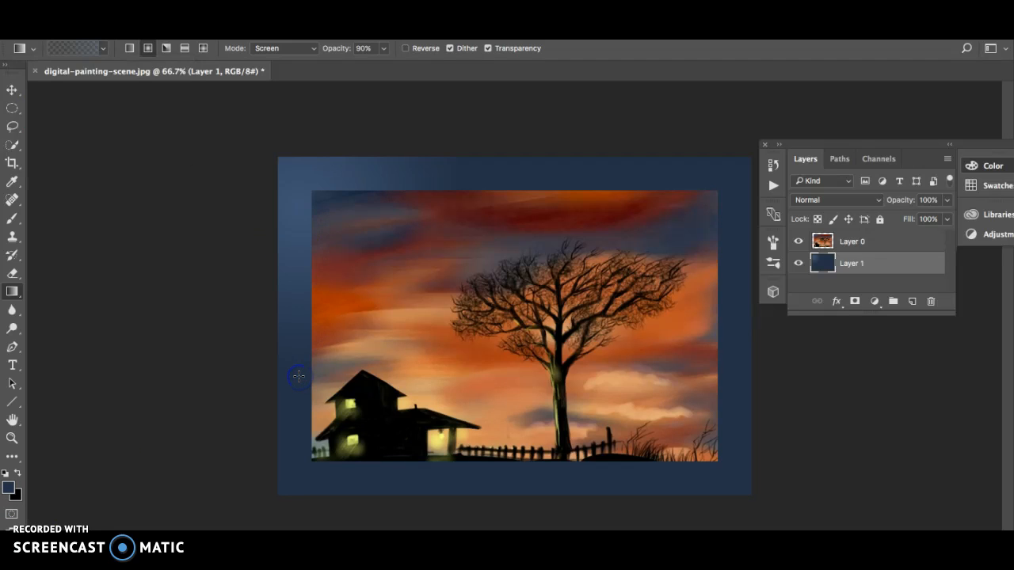
left_click_drag(299, 184, 631, 378)
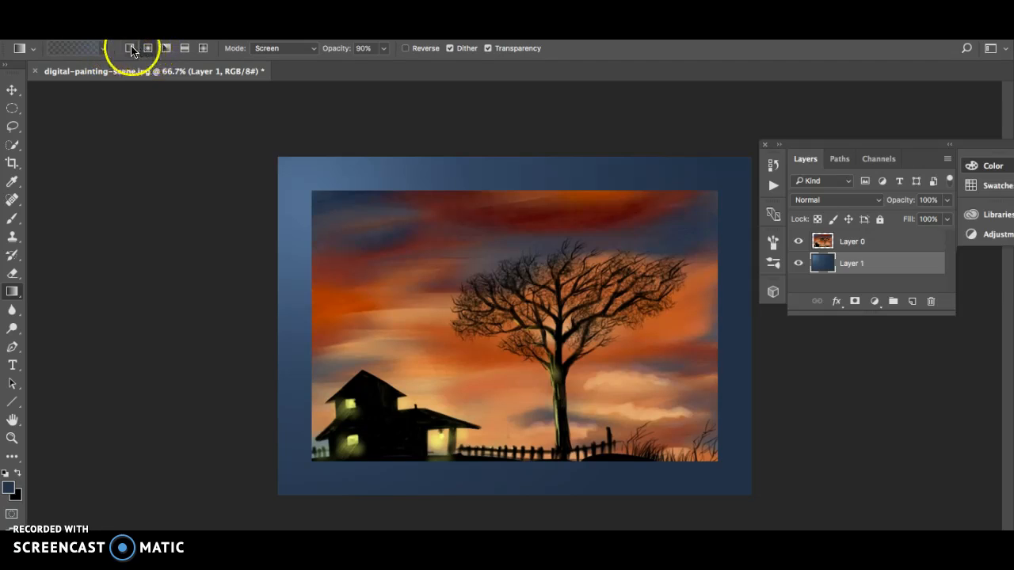
mouse_move(301, 188)
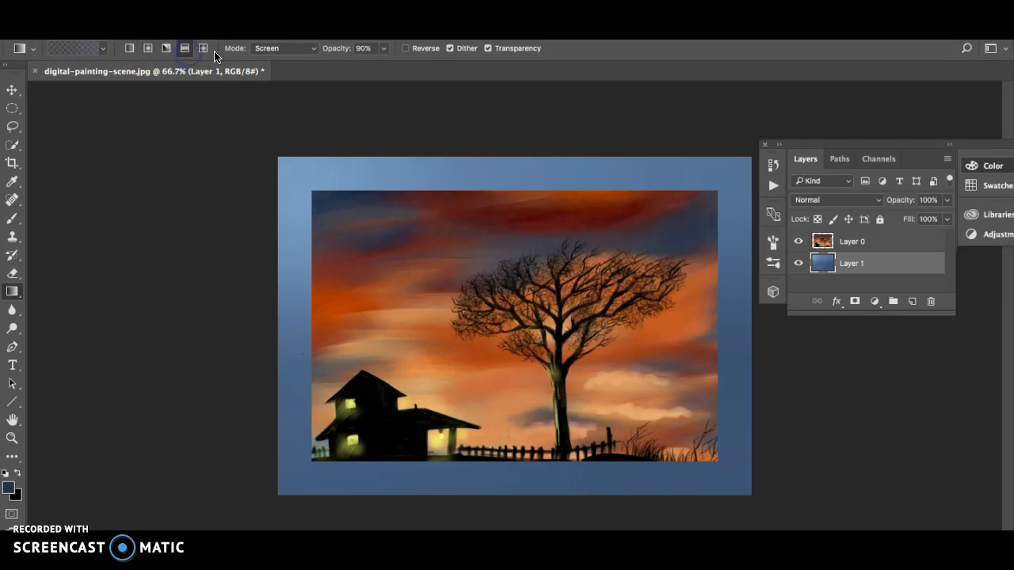
mouse_move(361, 175)
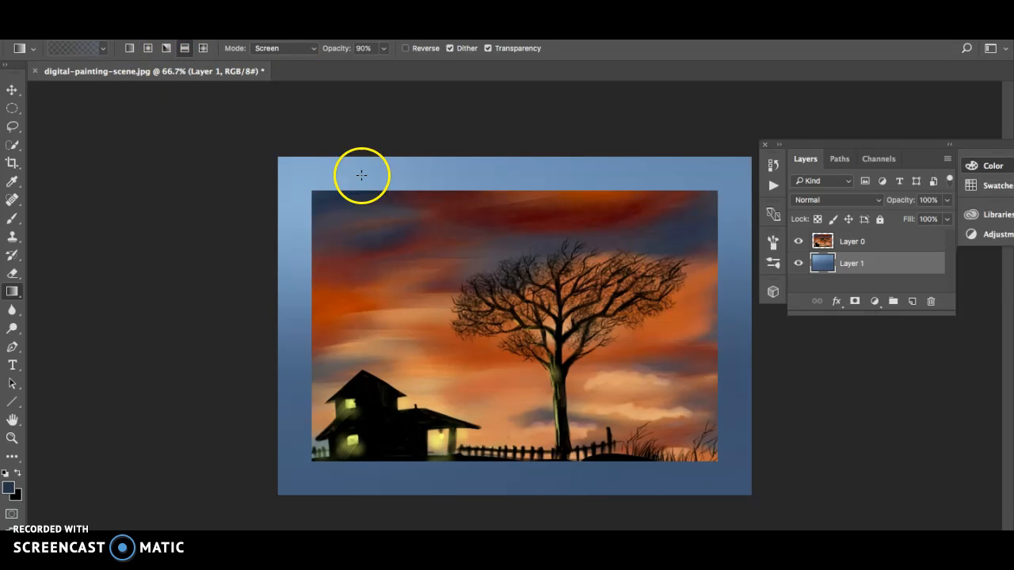